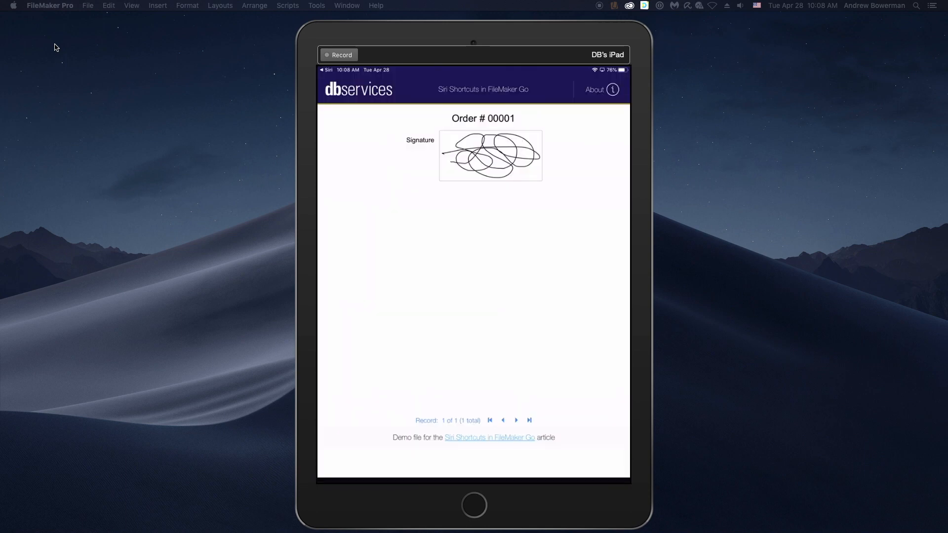
Enable Shortcuts Donation on the 'Order - New Order' script in Script Workspace
left_click(516, 420)
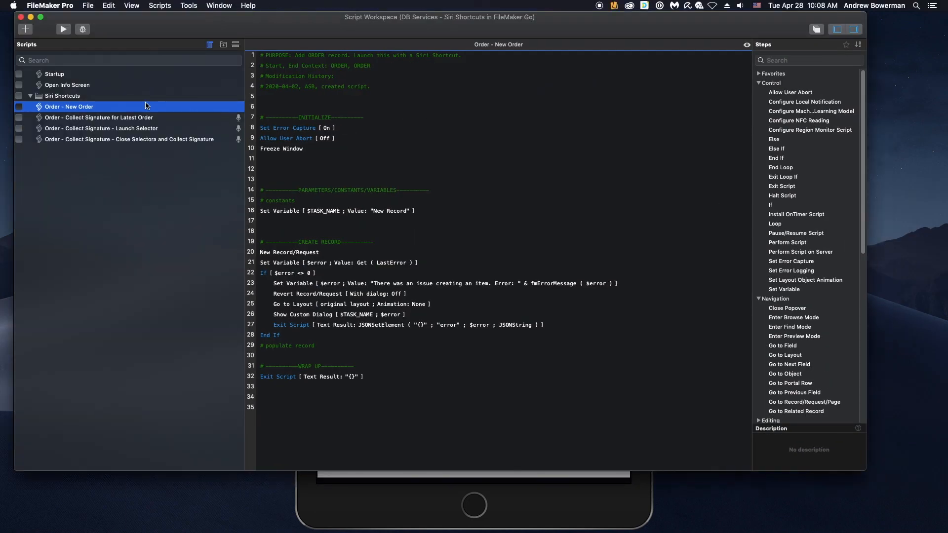
right_click(68, 107)
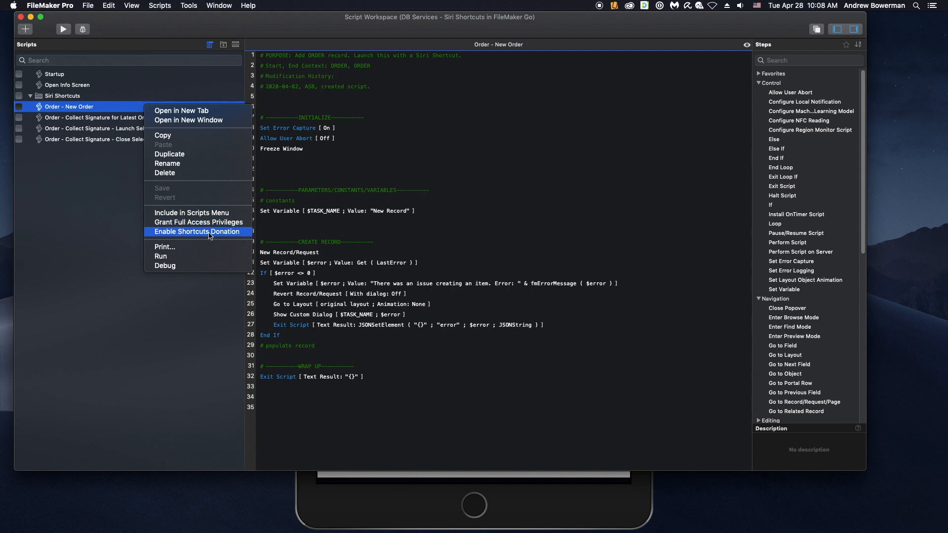
left_click(198, 231)
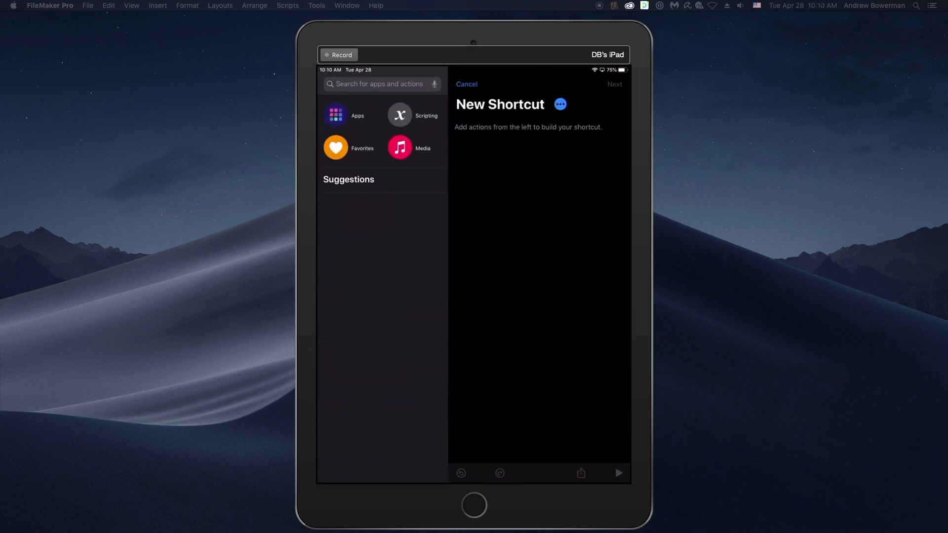
Browse the Scripting actions of a new blank shortcut and return to the main categories
left_click(399, 114)
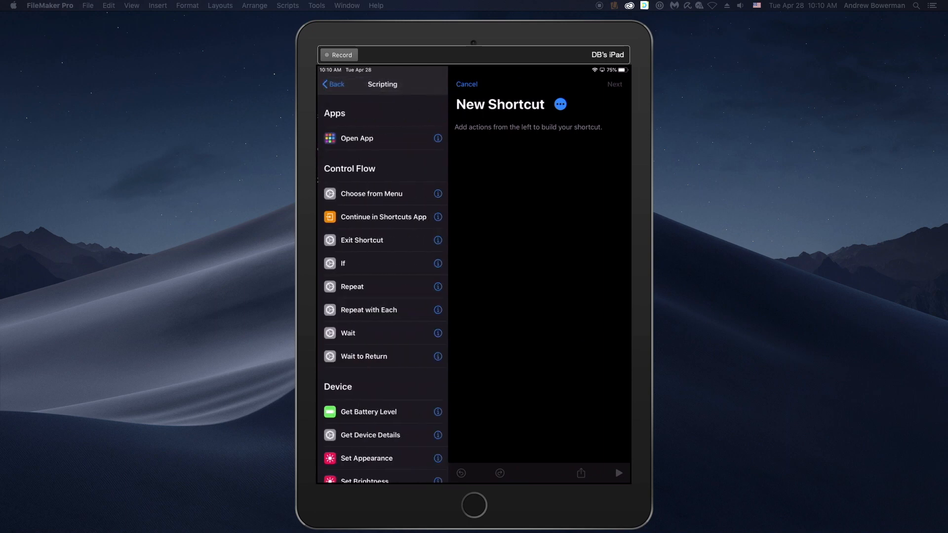
scroll("down", 3)
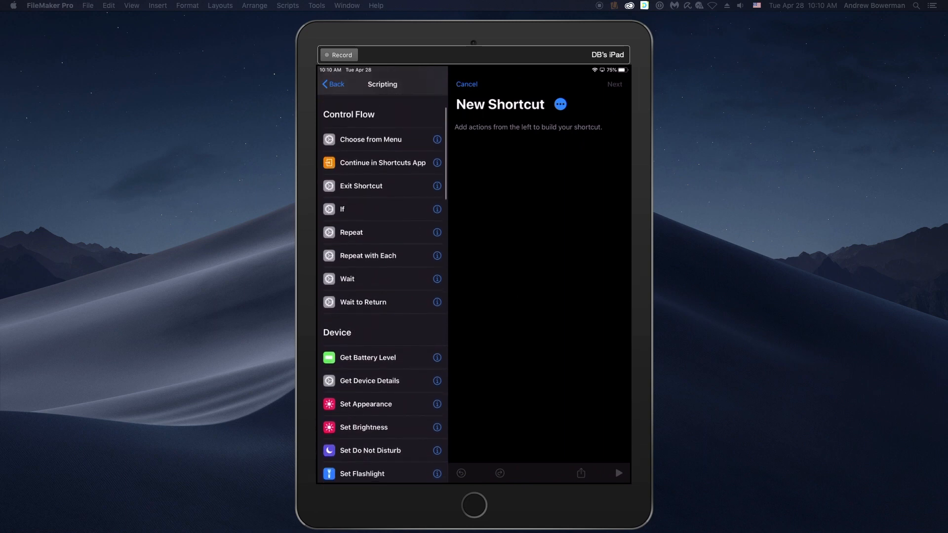
scroll("down", 3)
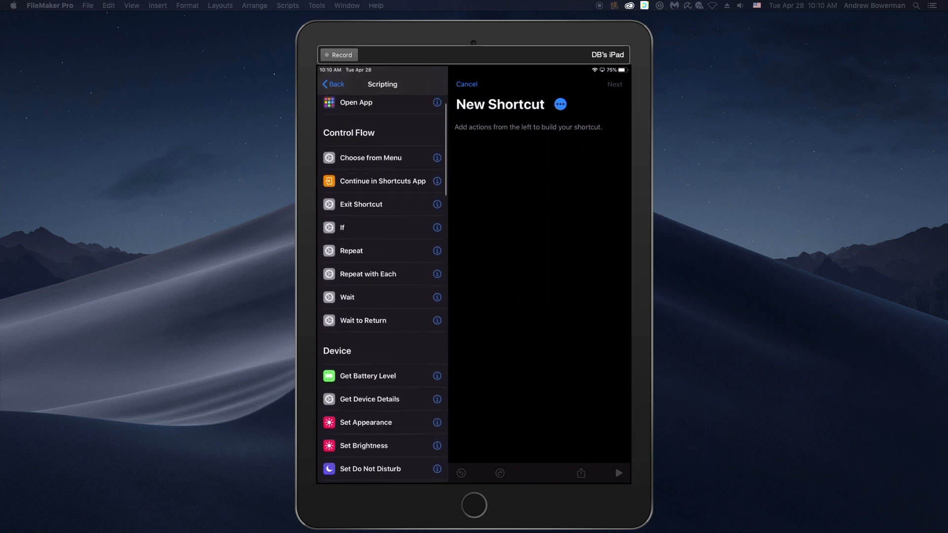
left_click(333, 84)
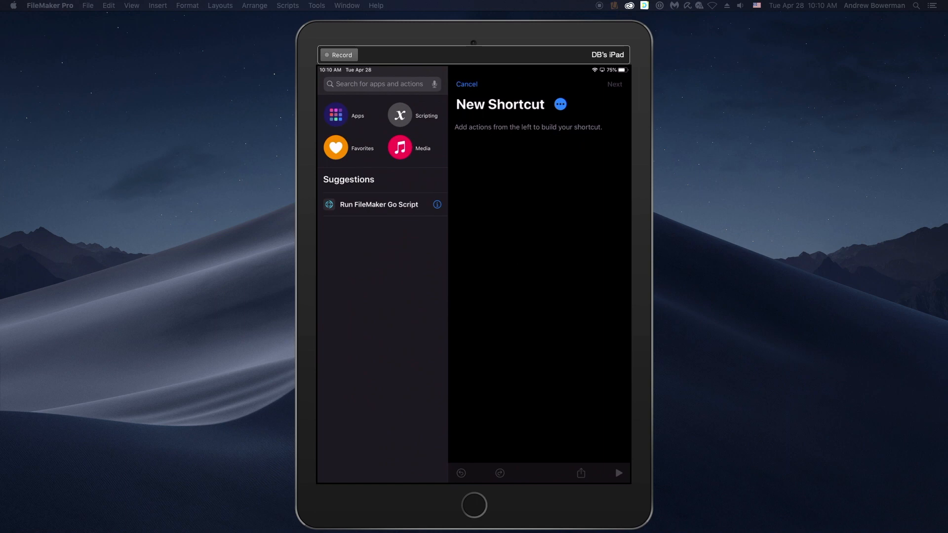
Add a Run FileMaker Go Script action set to 'Order - New Order' and proceed to naming
left_click(379, 203)
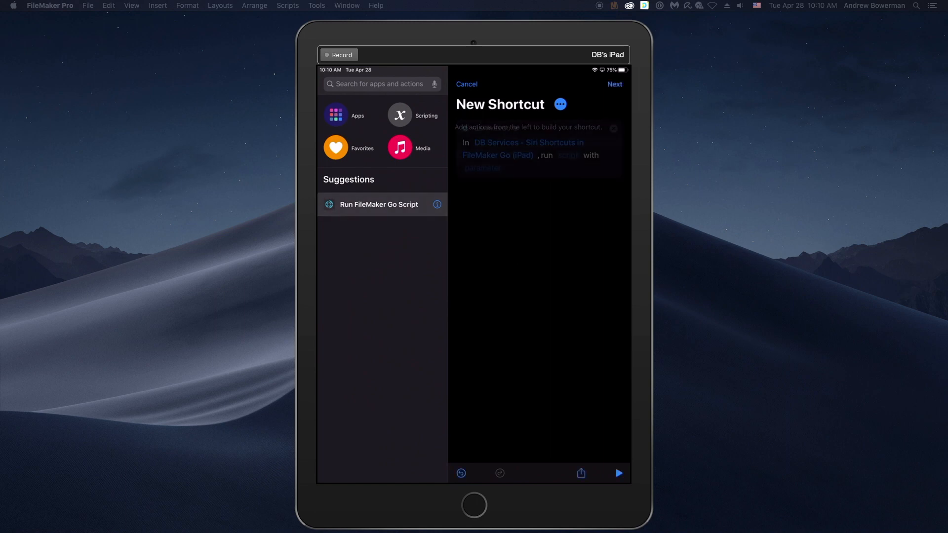
left_click(566, 155)
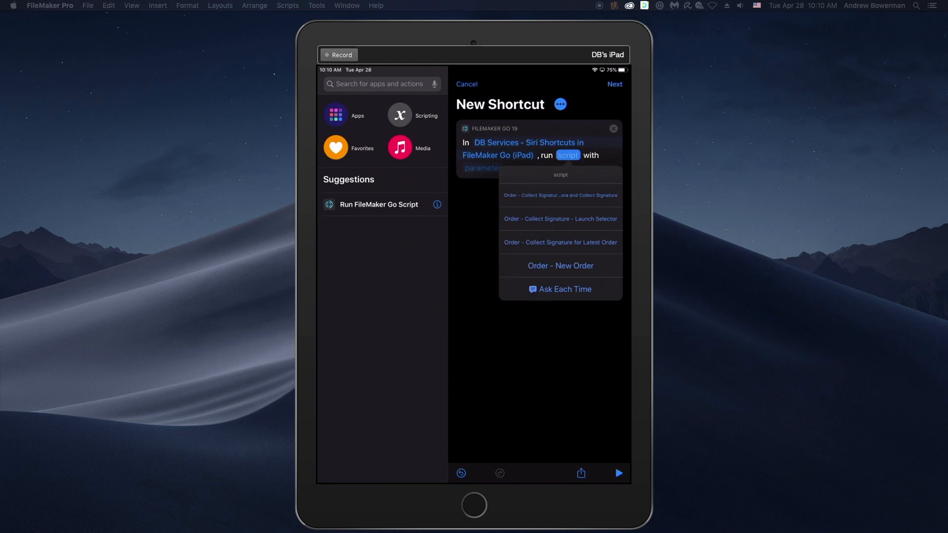
left_click(559, 265)
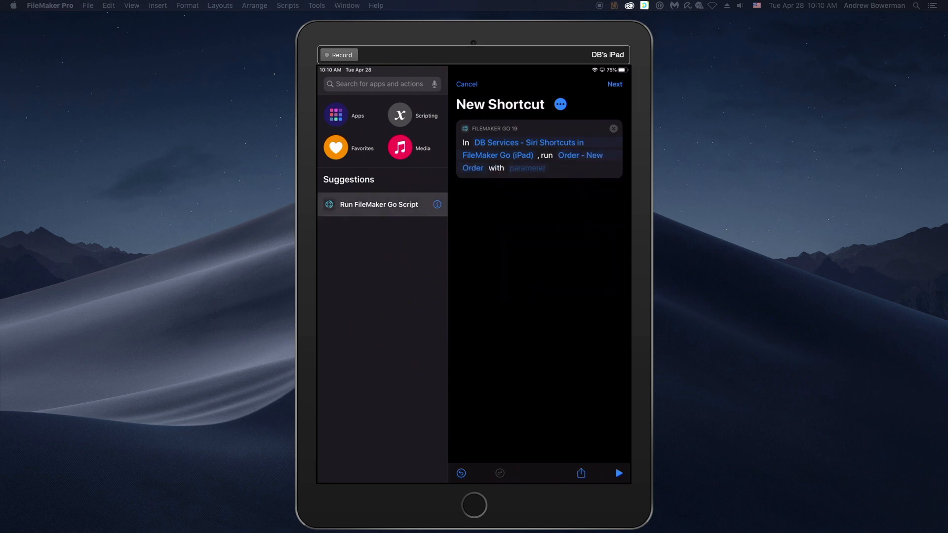
left_click(579, 158)
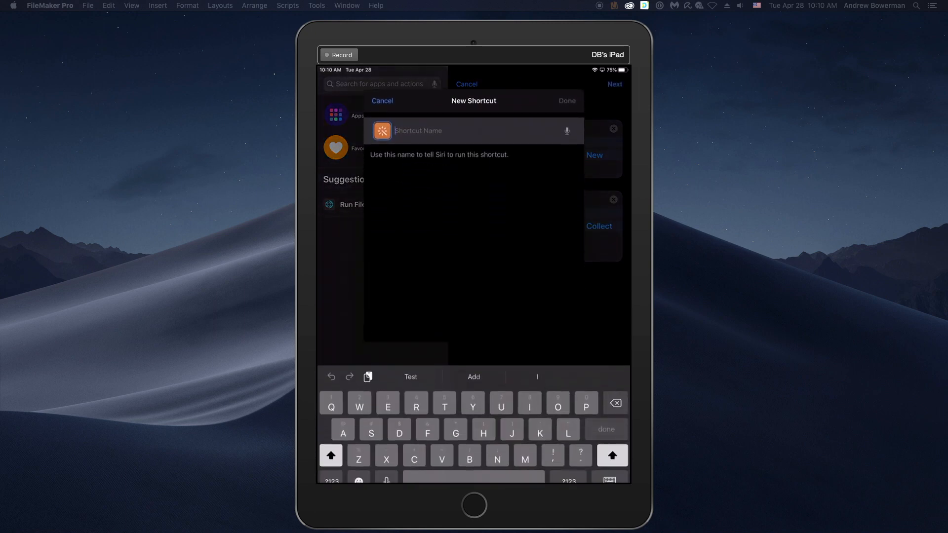
Name the shortcut 'Add Order And Sign', review its details and finish saving it
type("Add")
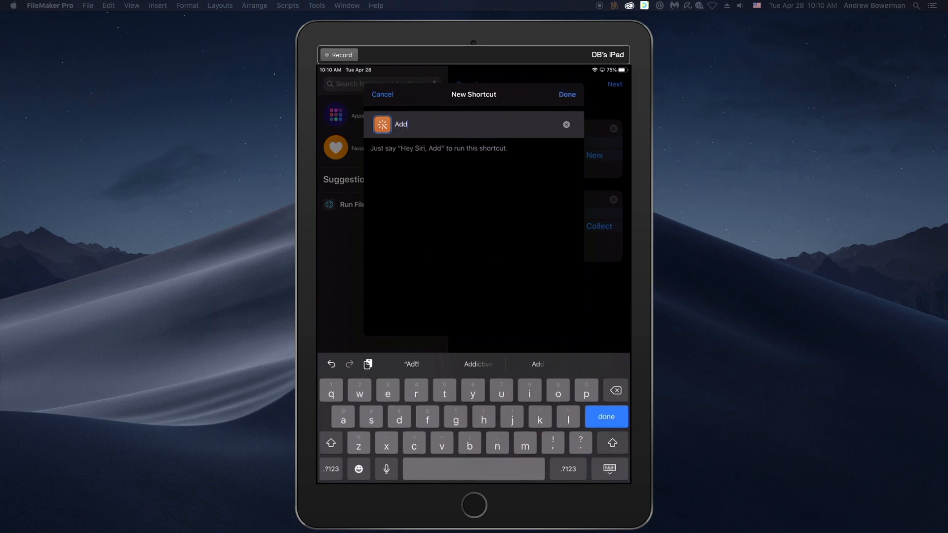
type("Order And")
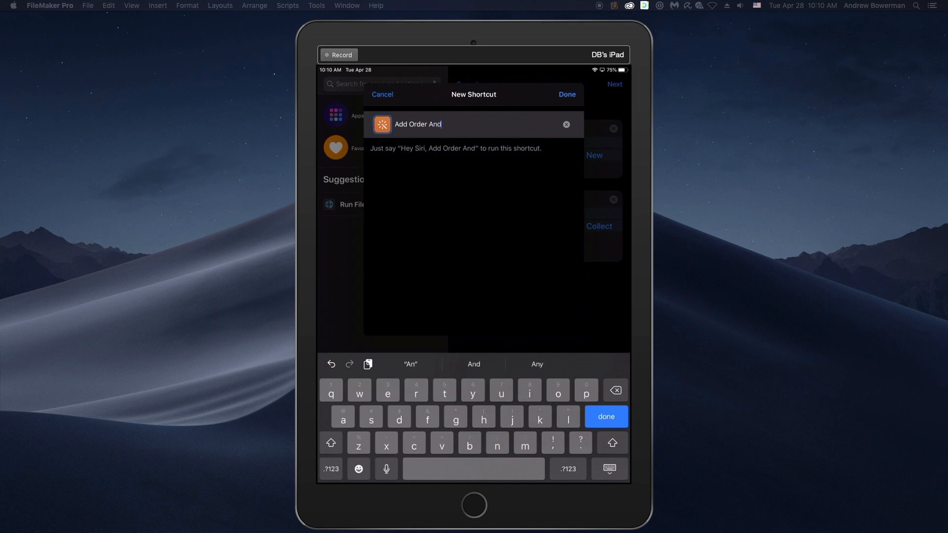
type("Si")
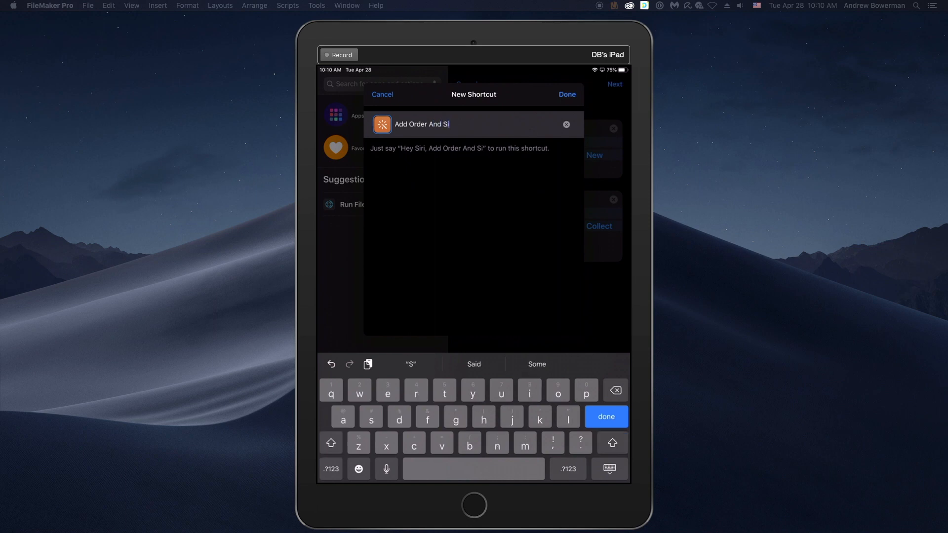
type("gn")
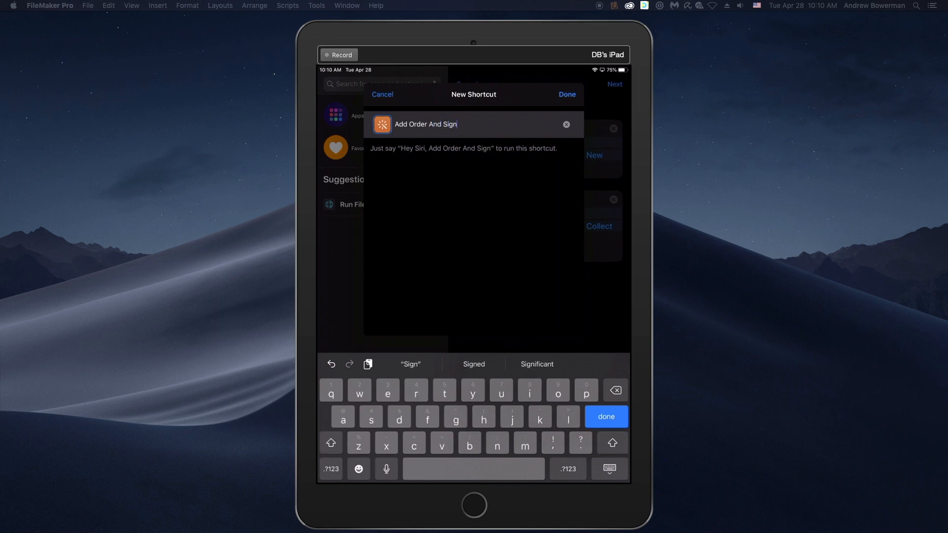
left_click(565, 95)
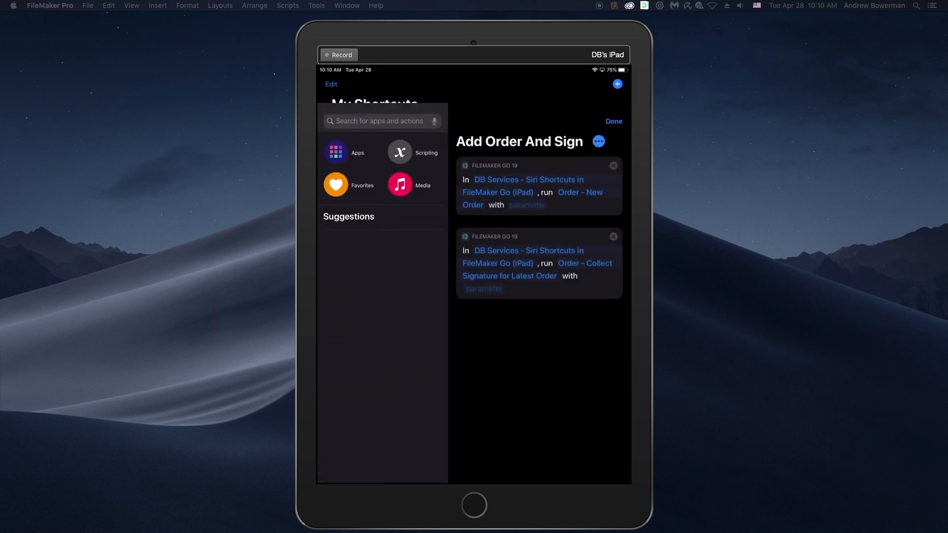
left_click(598, 141)
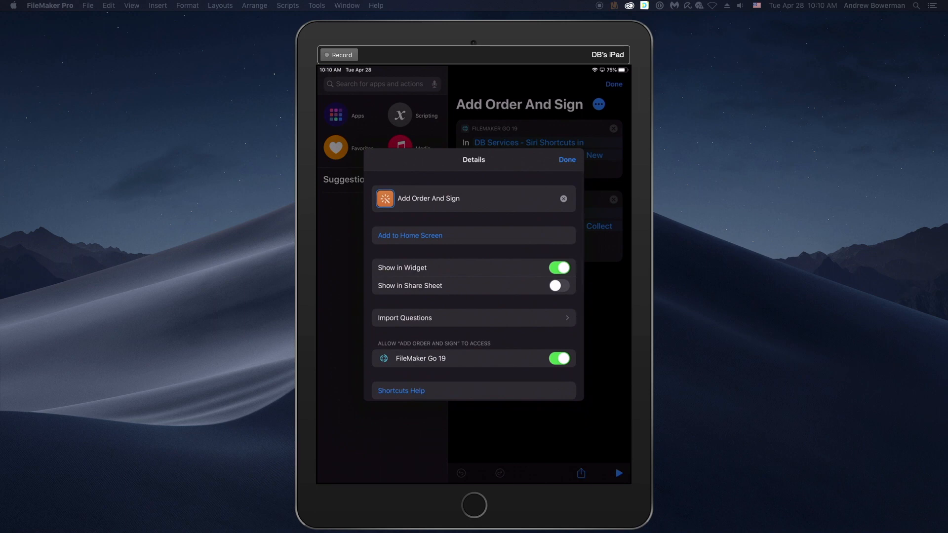
left_click(410, 235)
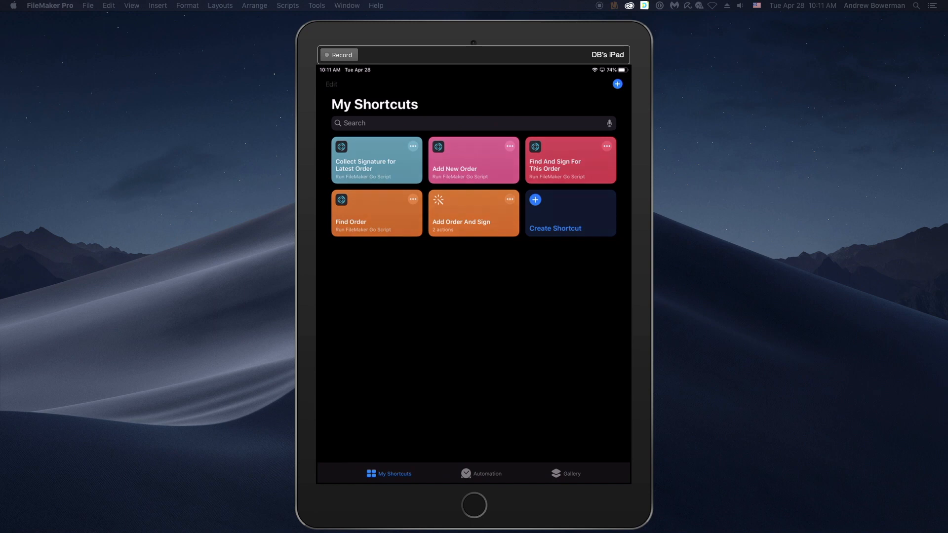
Run 'Add Order And Sign', draw a signature for new order 00003 and accept it
left_click(375, 160)
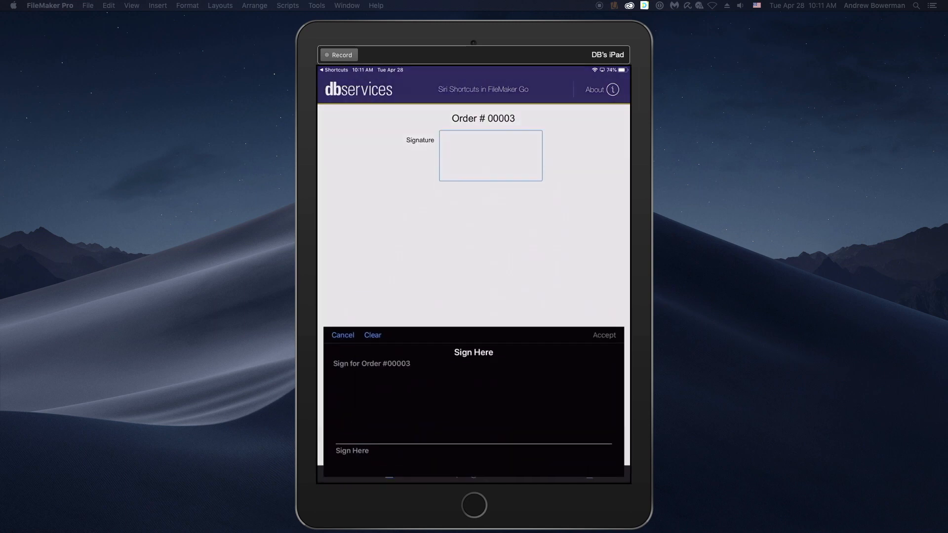
left_click_drag(362, 429, 544, 393)
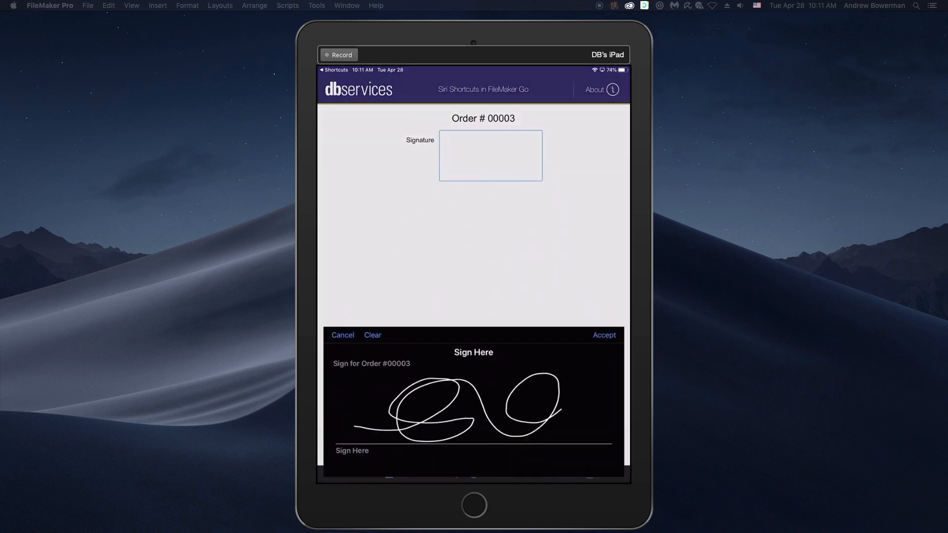
left_click(602, 335)
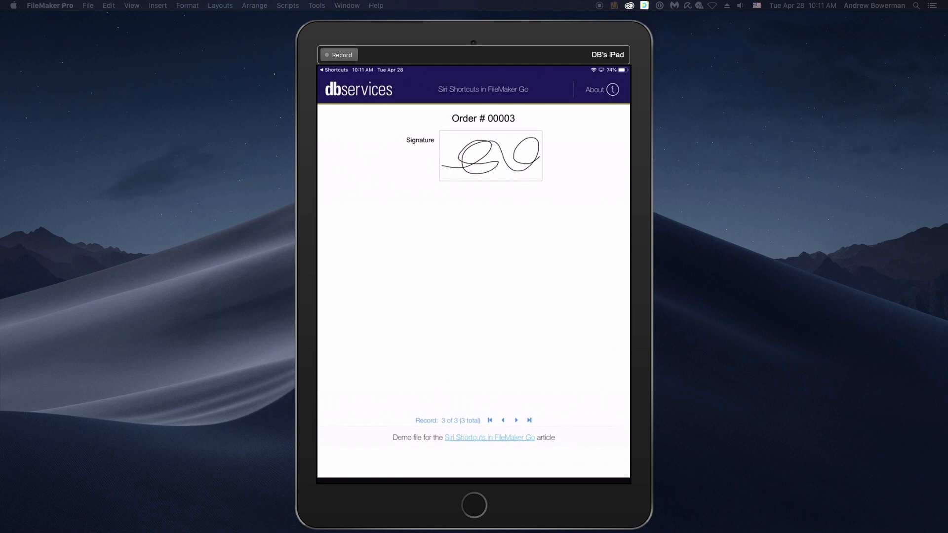
left_click(502, 420)
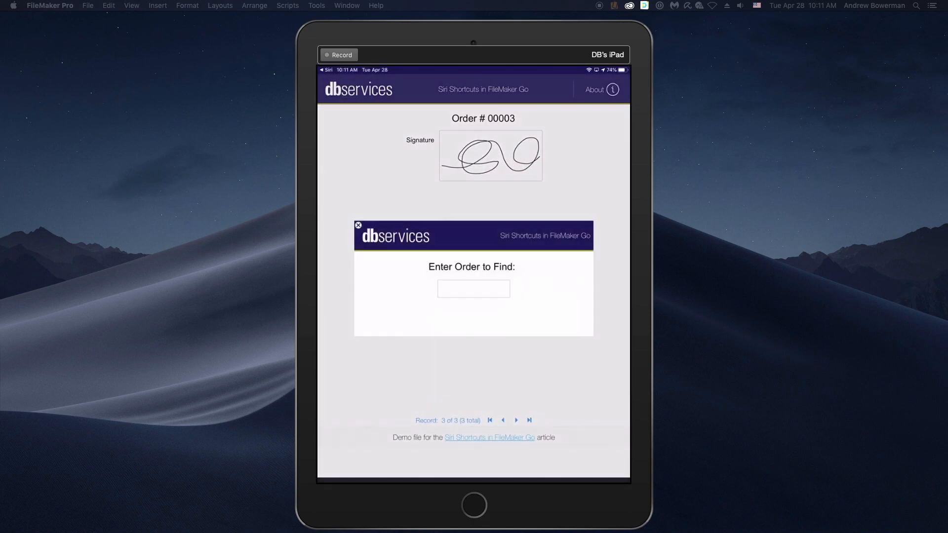
Find order 00002 by number, sign its Signature field and accept the signature
type("00")
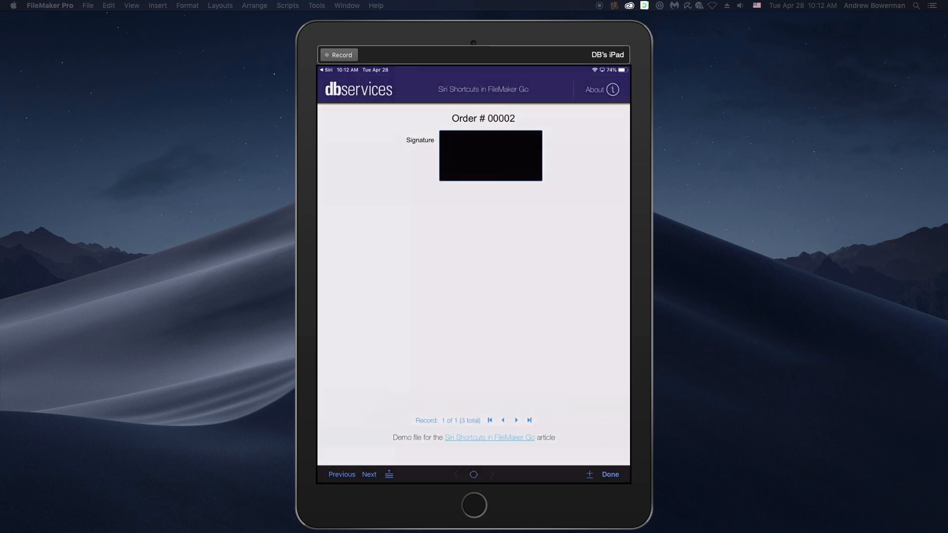
left_click(489, 155)
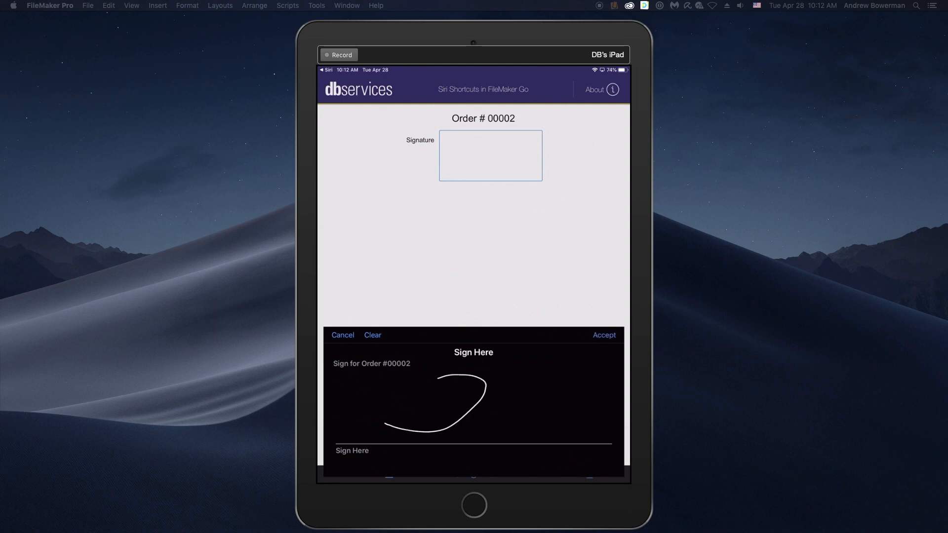
left_click(602, 335)
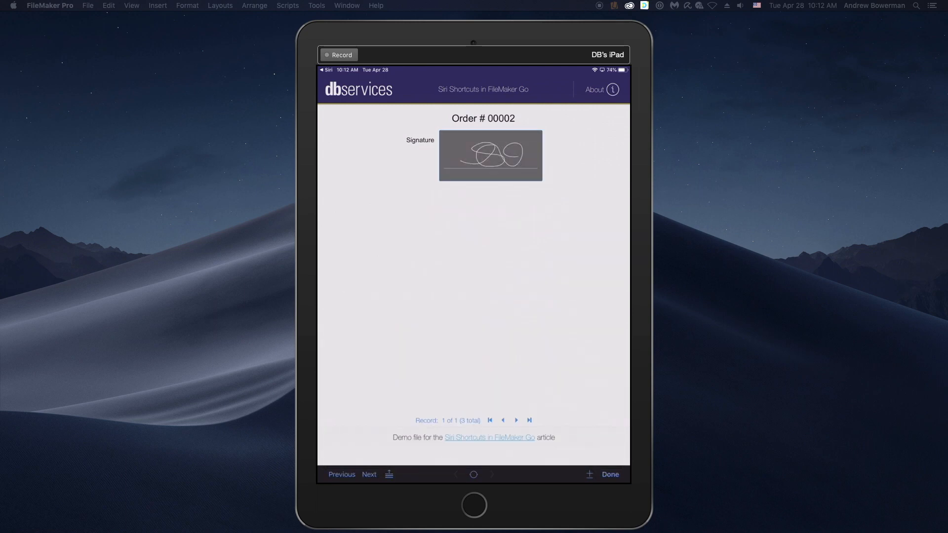